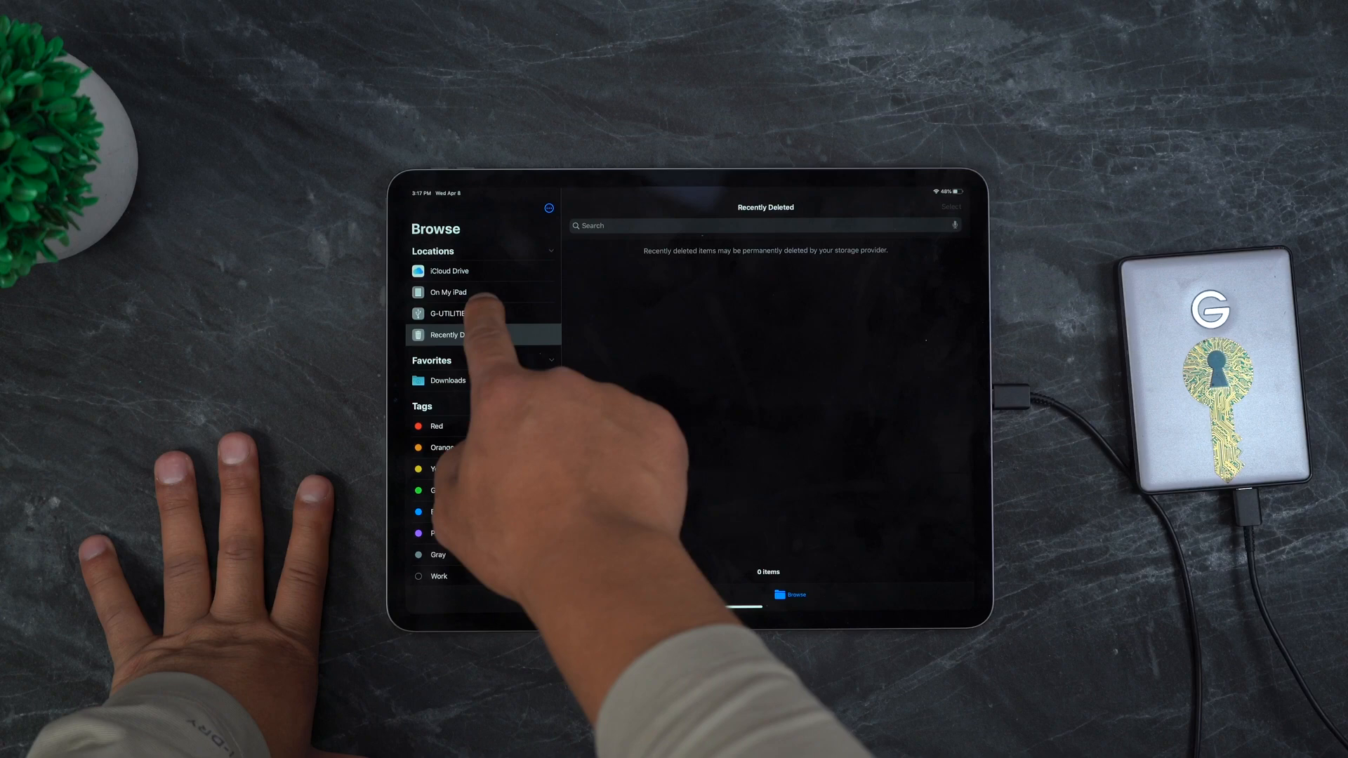
Step: Browse the camera clip folder on the G-DRIVE mobile USB-C drive, then return home
{"action": "left_click", "coordinate": [448, 313]}
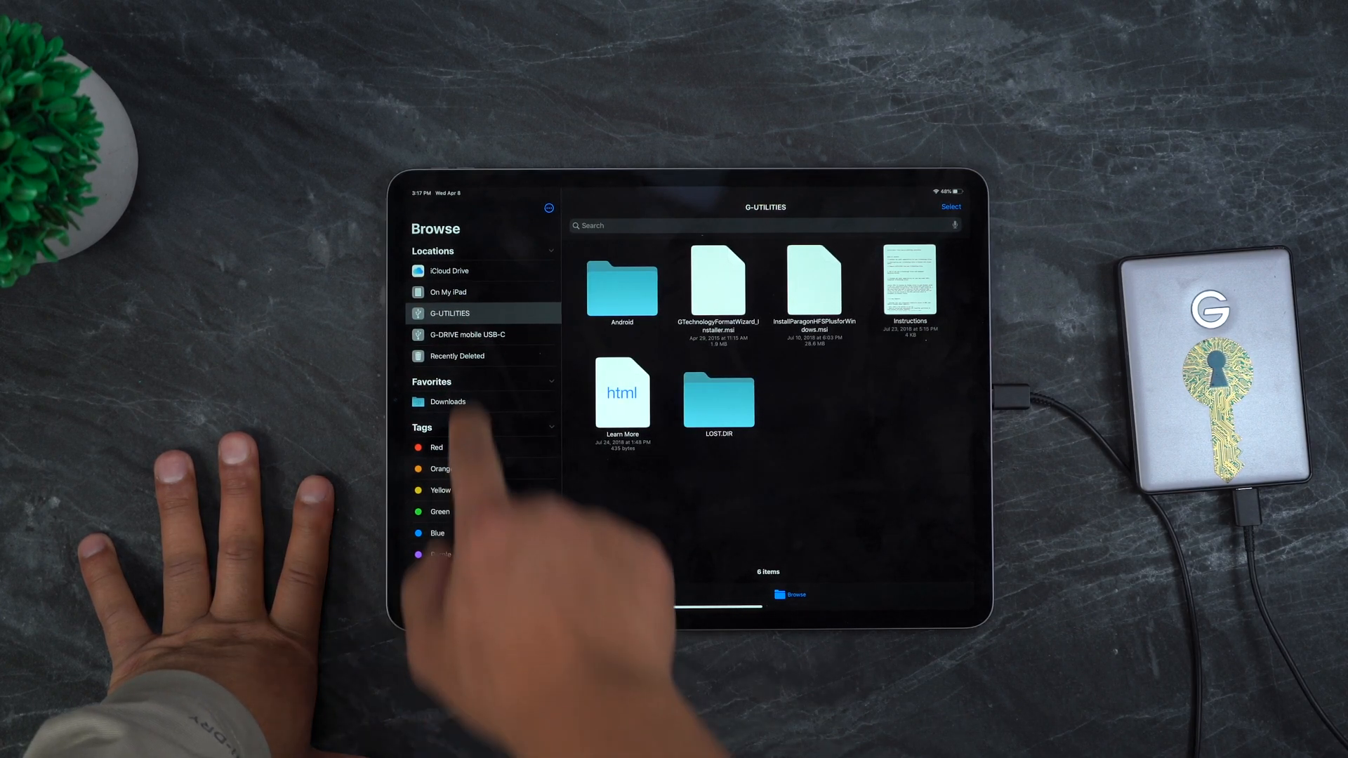
{"action": "left_click", "coordinate": [468, 334]}
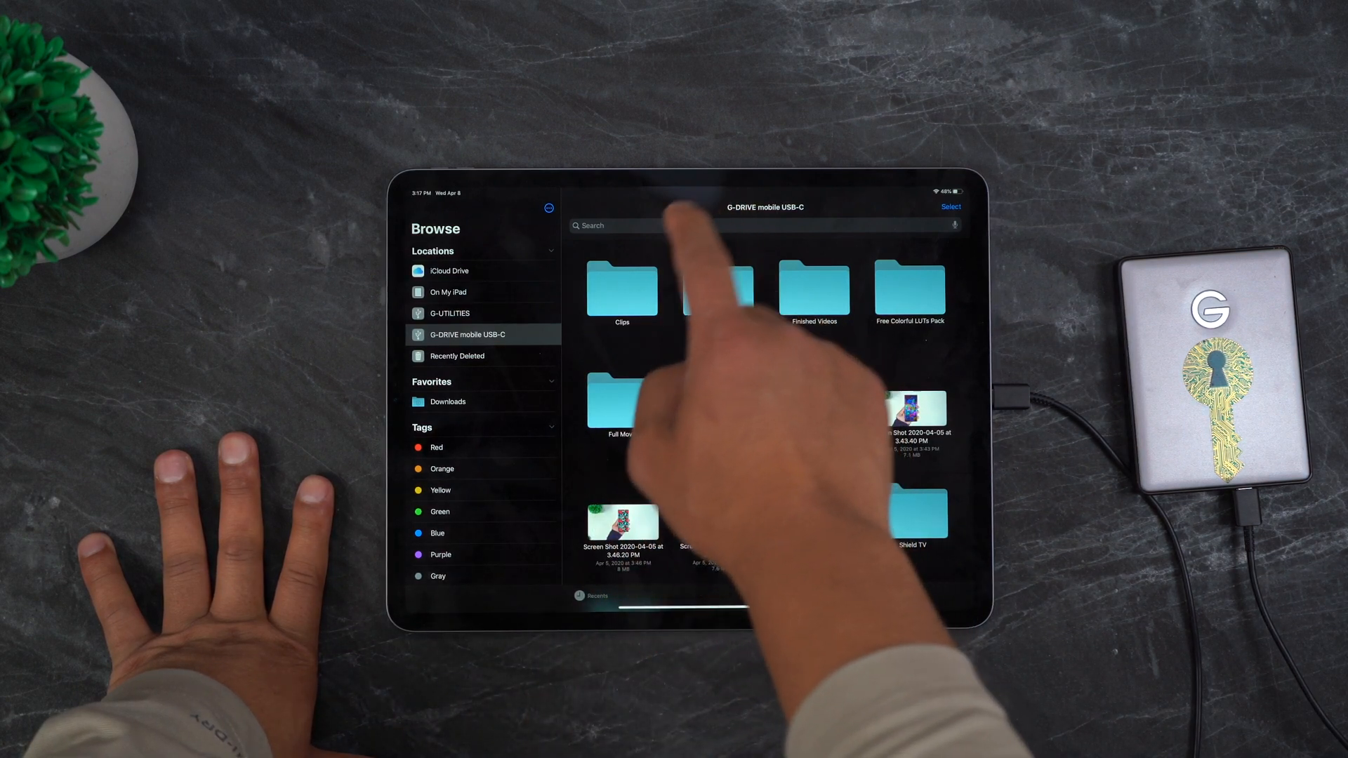
{"action": "left_click", "coordinate": [621, 288]}
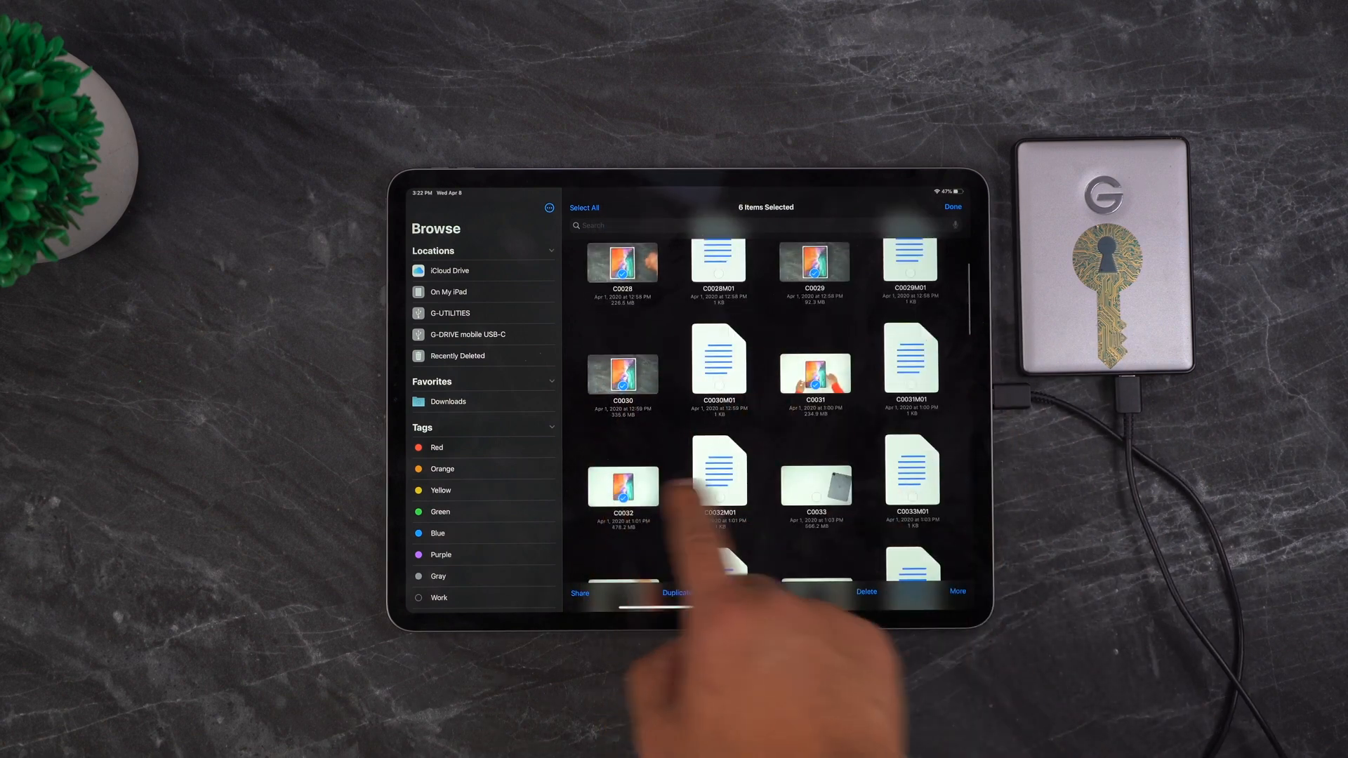
{"action": "scroll", "scroll_direction": "down", "scroll_amount": 3}
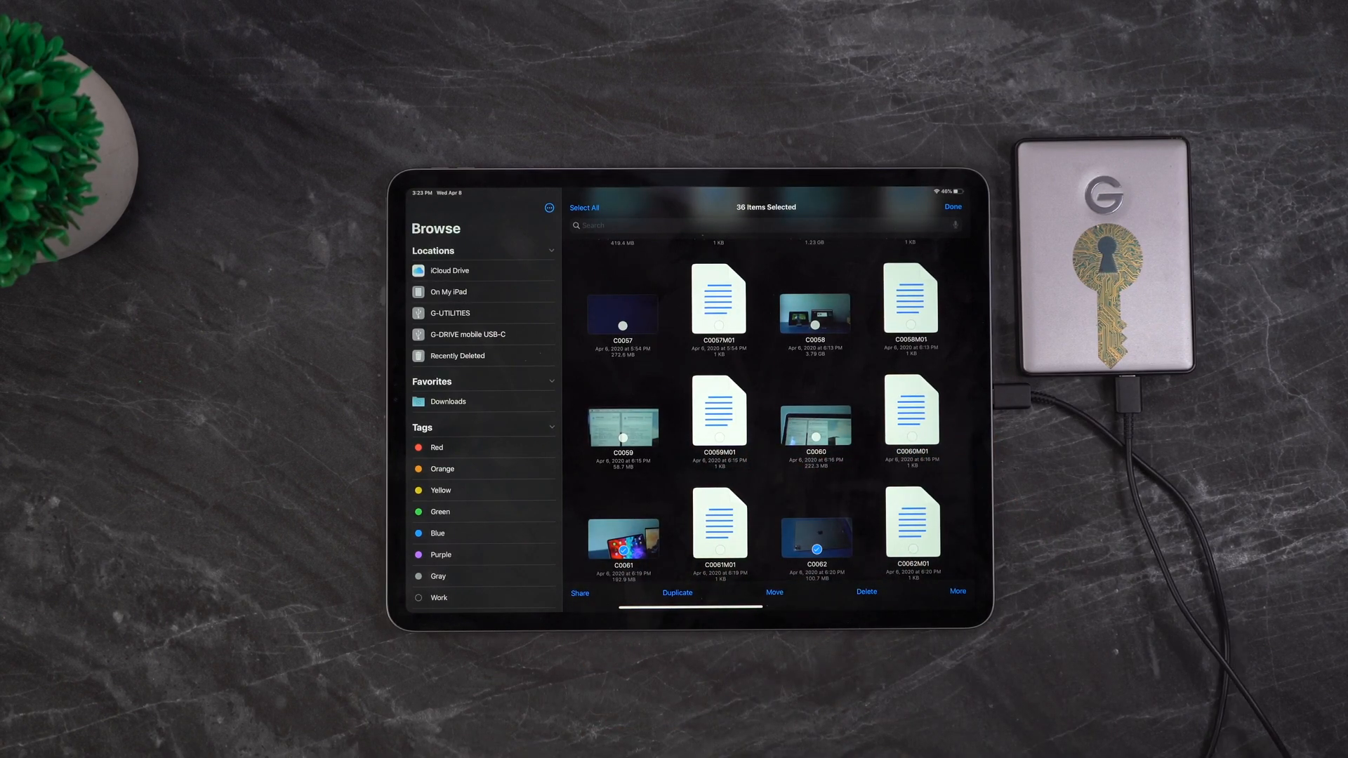
{"action": "left_click", "coordinate": [579, 591]}
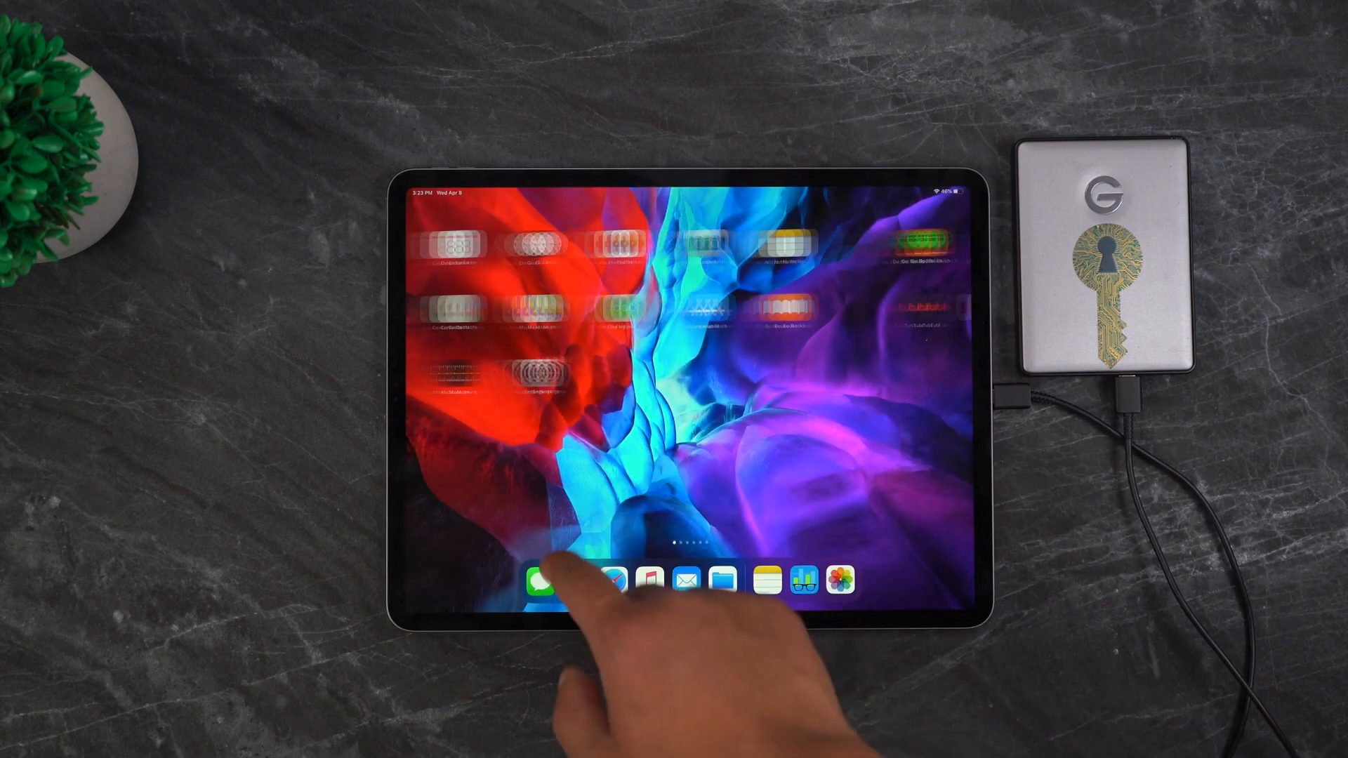
Step: Search the Home Screen for "im" to surface iMovie
{"action": "left_click", "coordinate": [839, 579]}
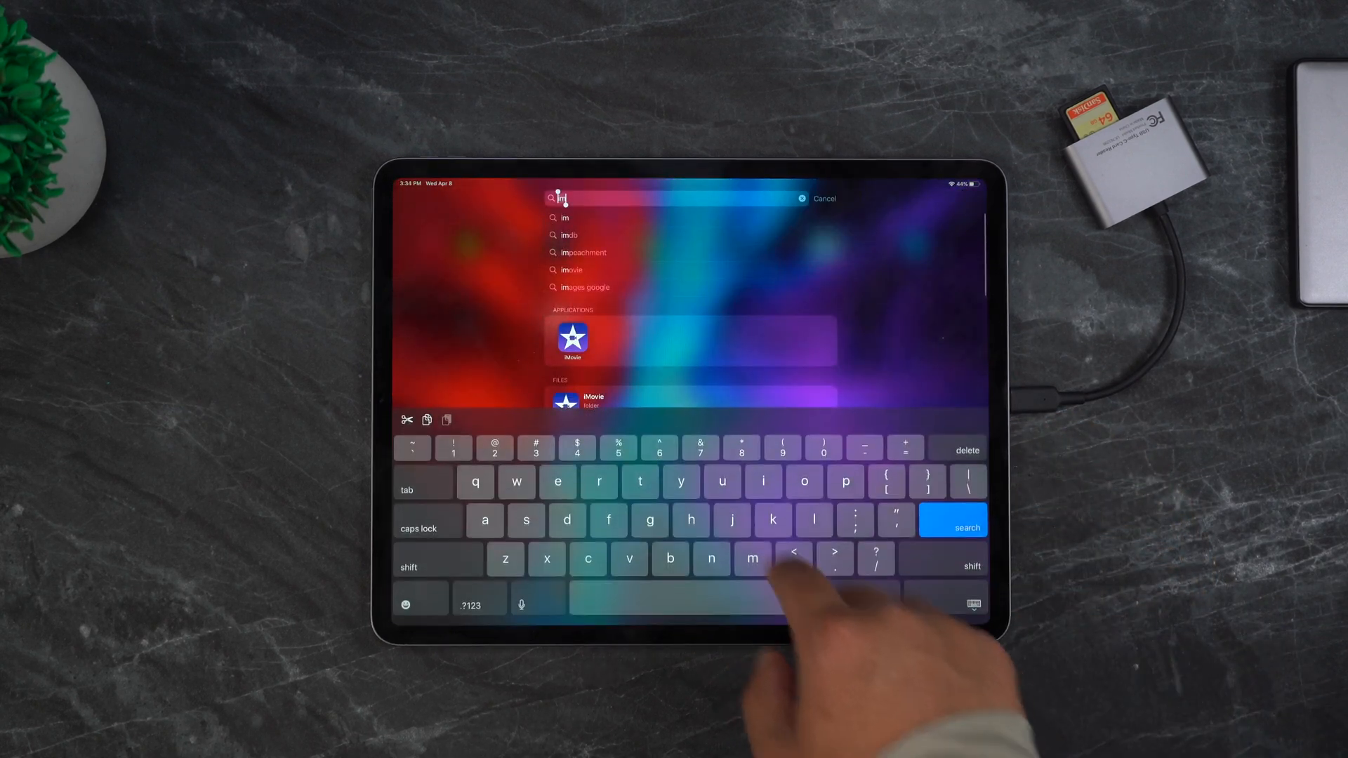
Step: Launch iMovie and create "My Movie 1" from the Recently Added video clips
{"action": "left_click", "coordinate": [573, 340]}
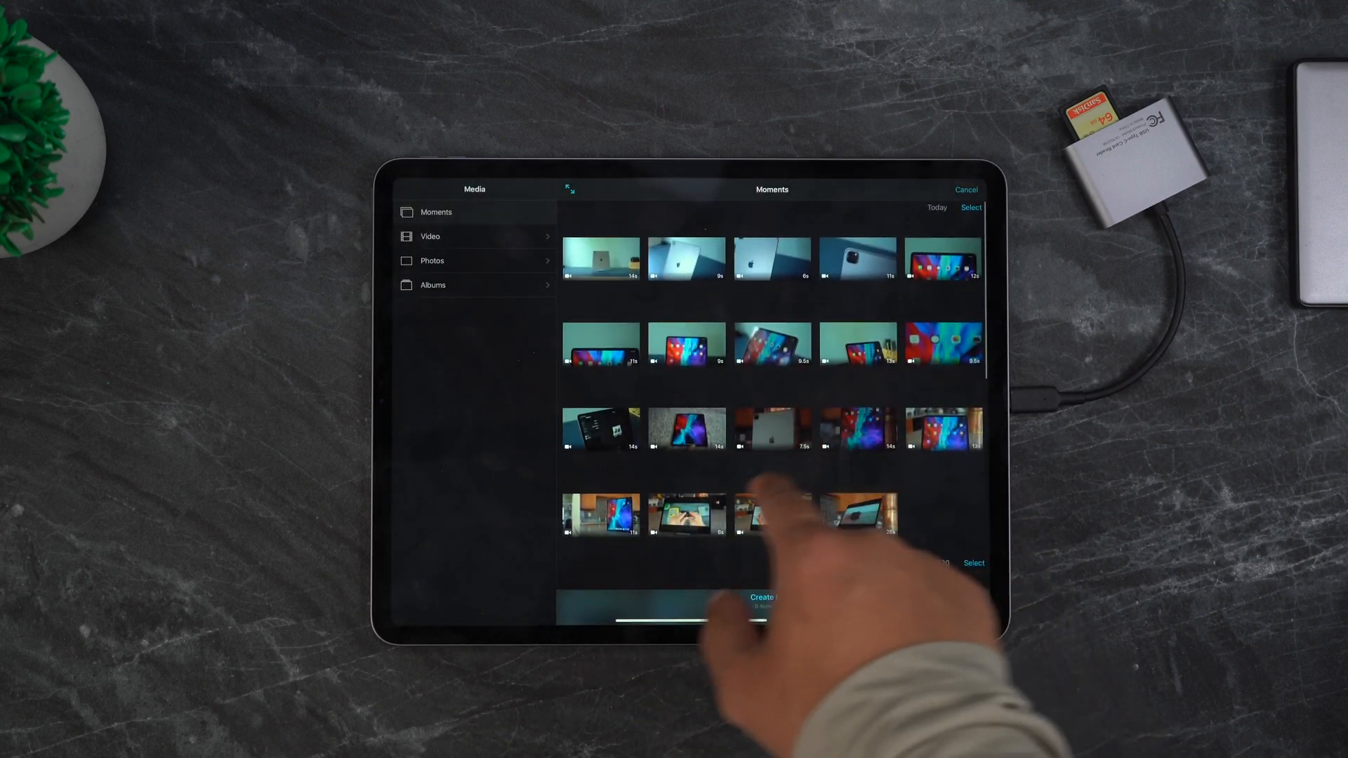
{"action": "left_click", "coordinate": [429, 236]}
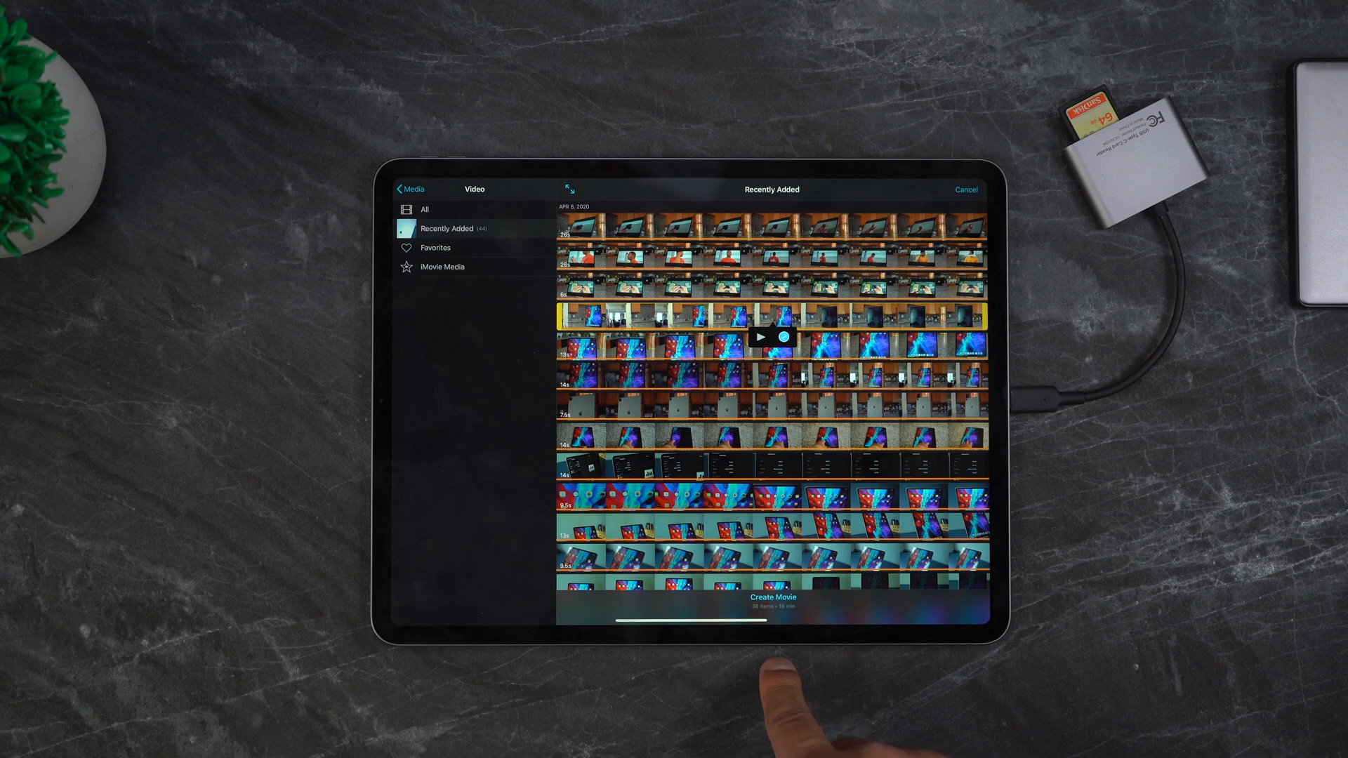
{"action": "left_click", "coordinate": [771, 597]}
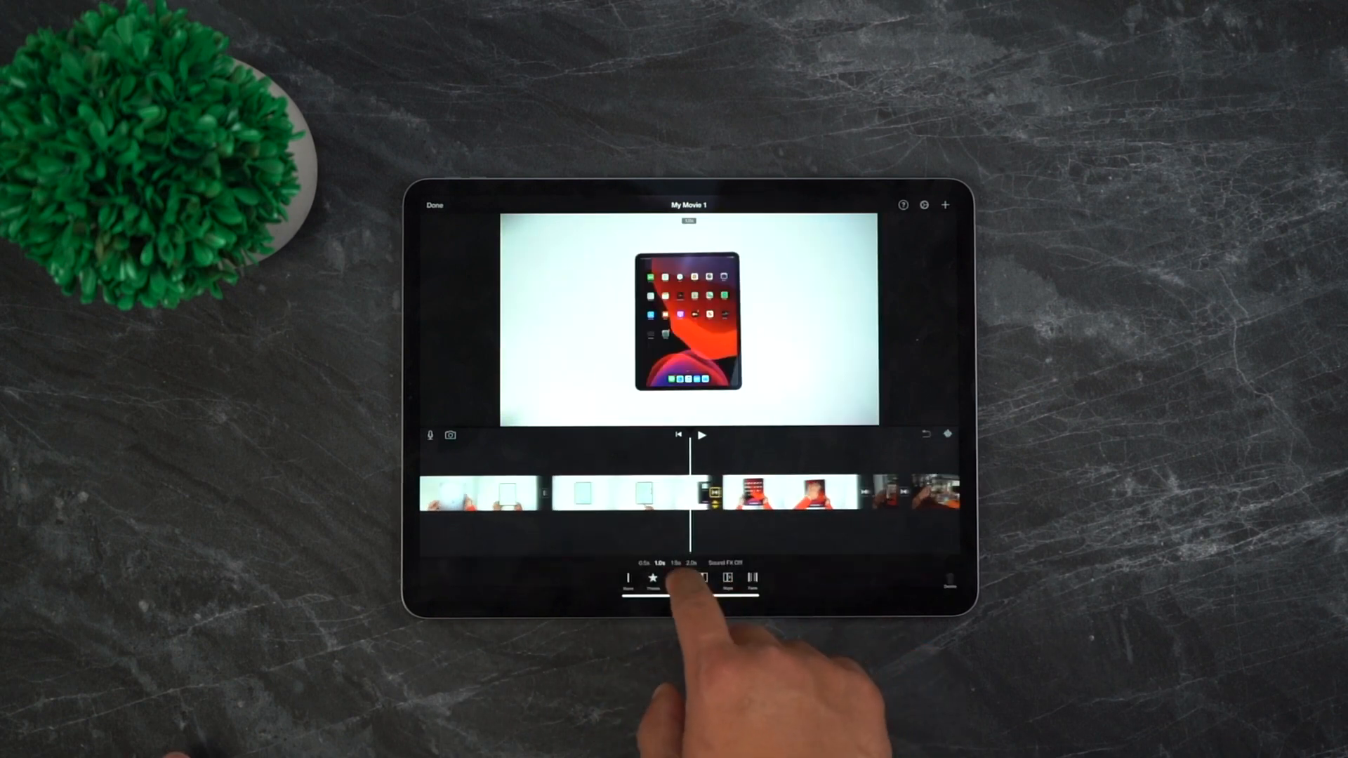
Step: Change the transition duration between clips and ready the voiceover recorder
{"action": "left_click", "coordinate": [681, 577]}
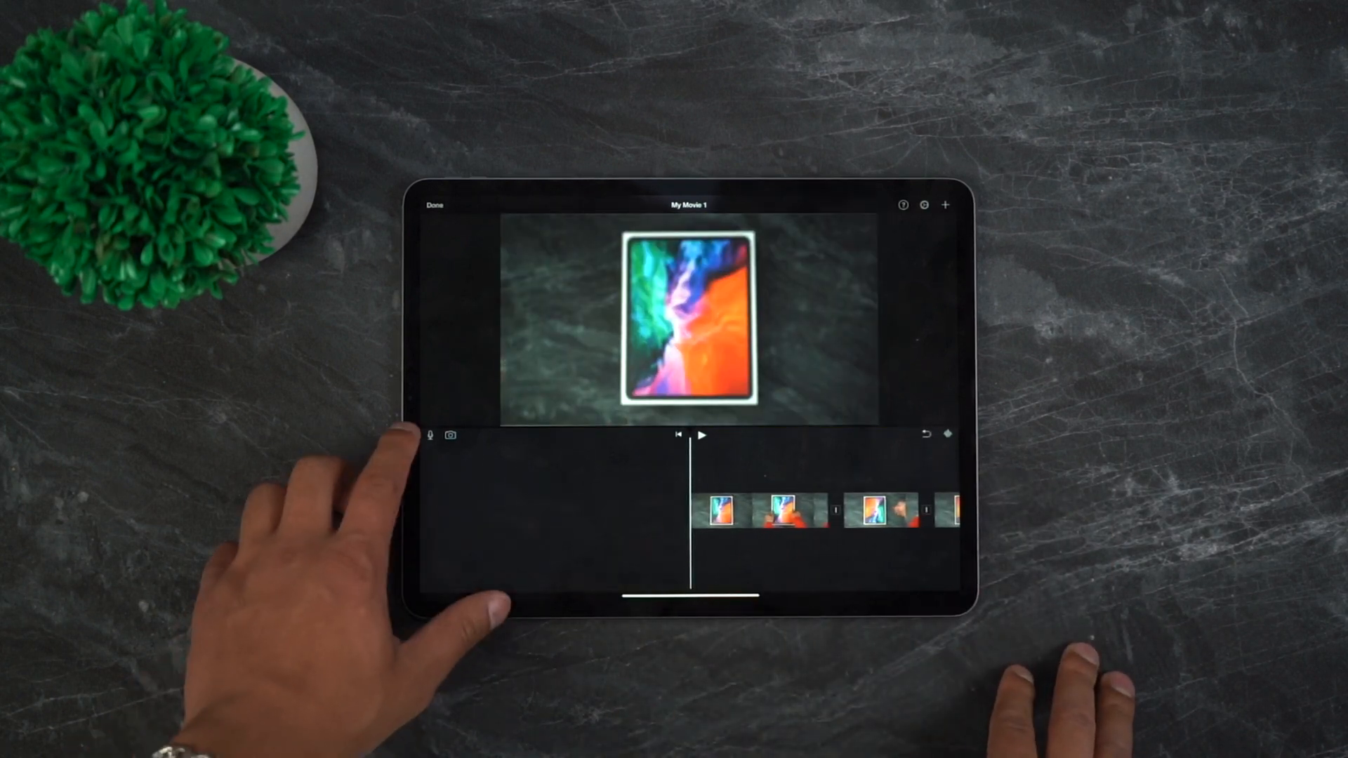
{"action": "left_click", "coordinate": [429, 436]}
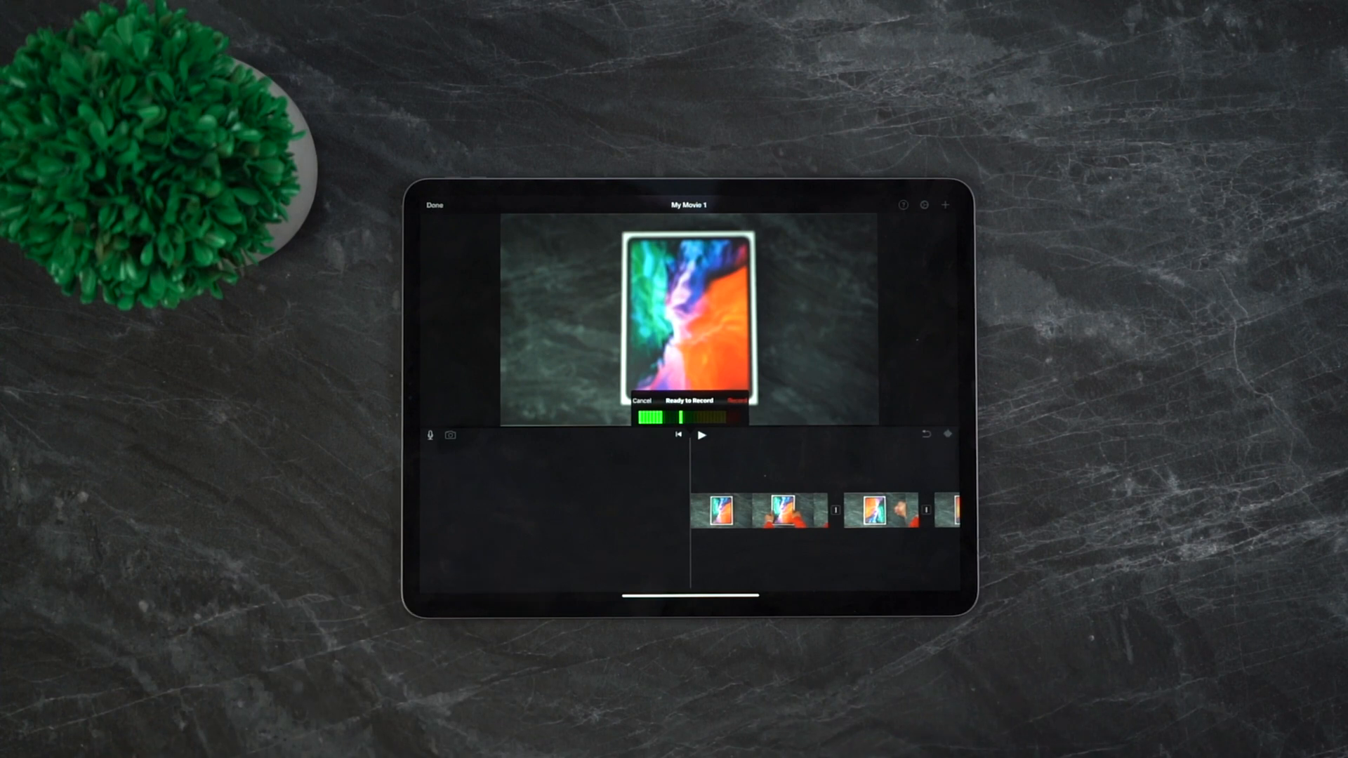
Step: Record two voiceover takes beneath the clips of "My Movie 1"
{"action": "left_click", "coordinate": [733, 402]}
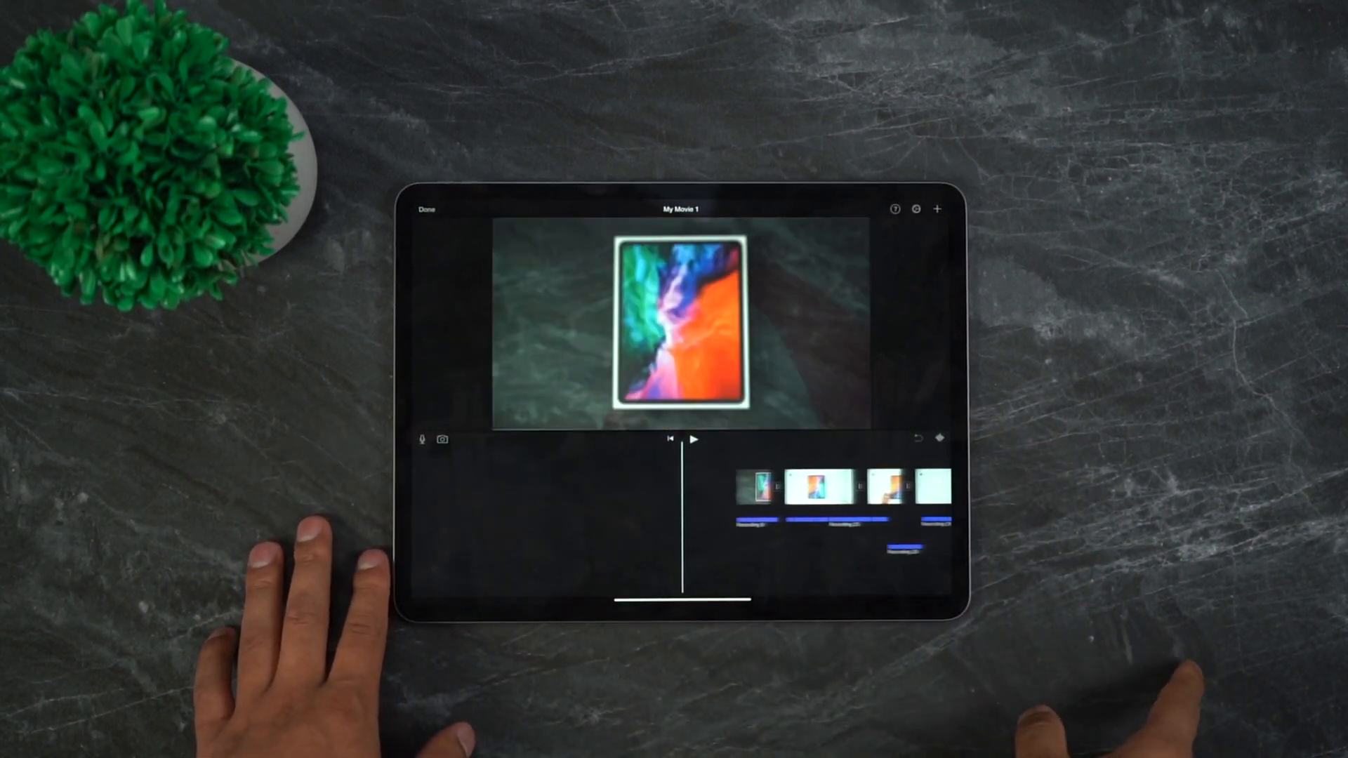
{"action": "left_click", "coordinate": [701, 470]}
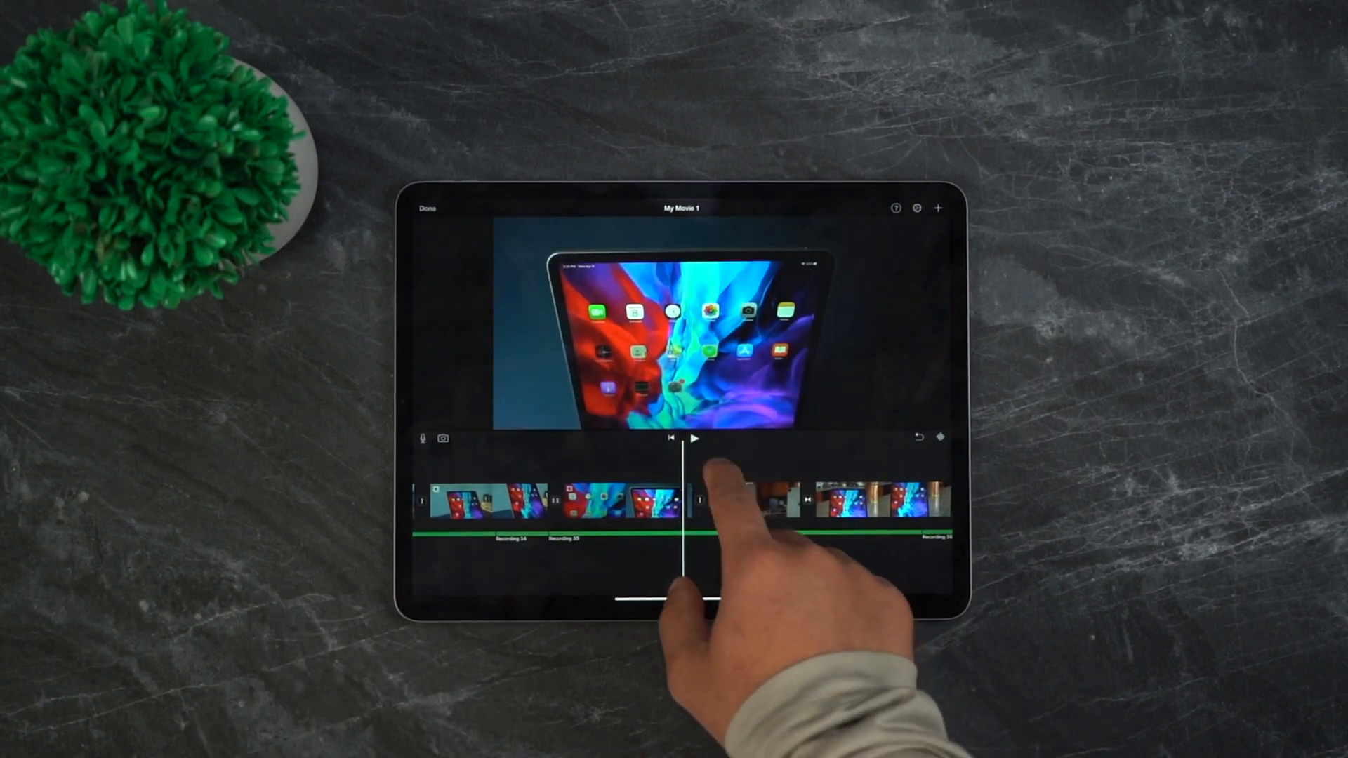
Step: Play back "My Movie 1" with narration, pausing at a clip to check it
{"action": "left_click", "coordinate": [693, 438]}
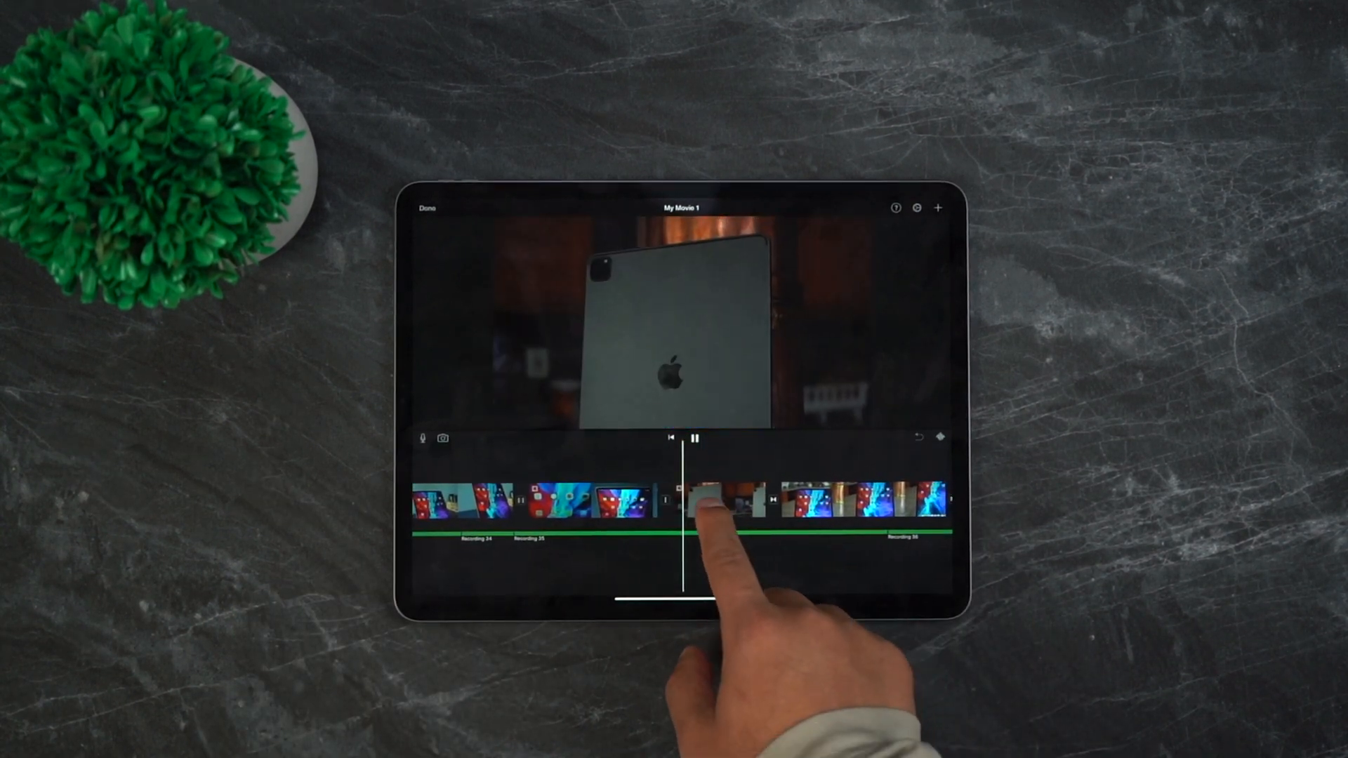
{"action": "left_click", "coordinate": [735, 502]}
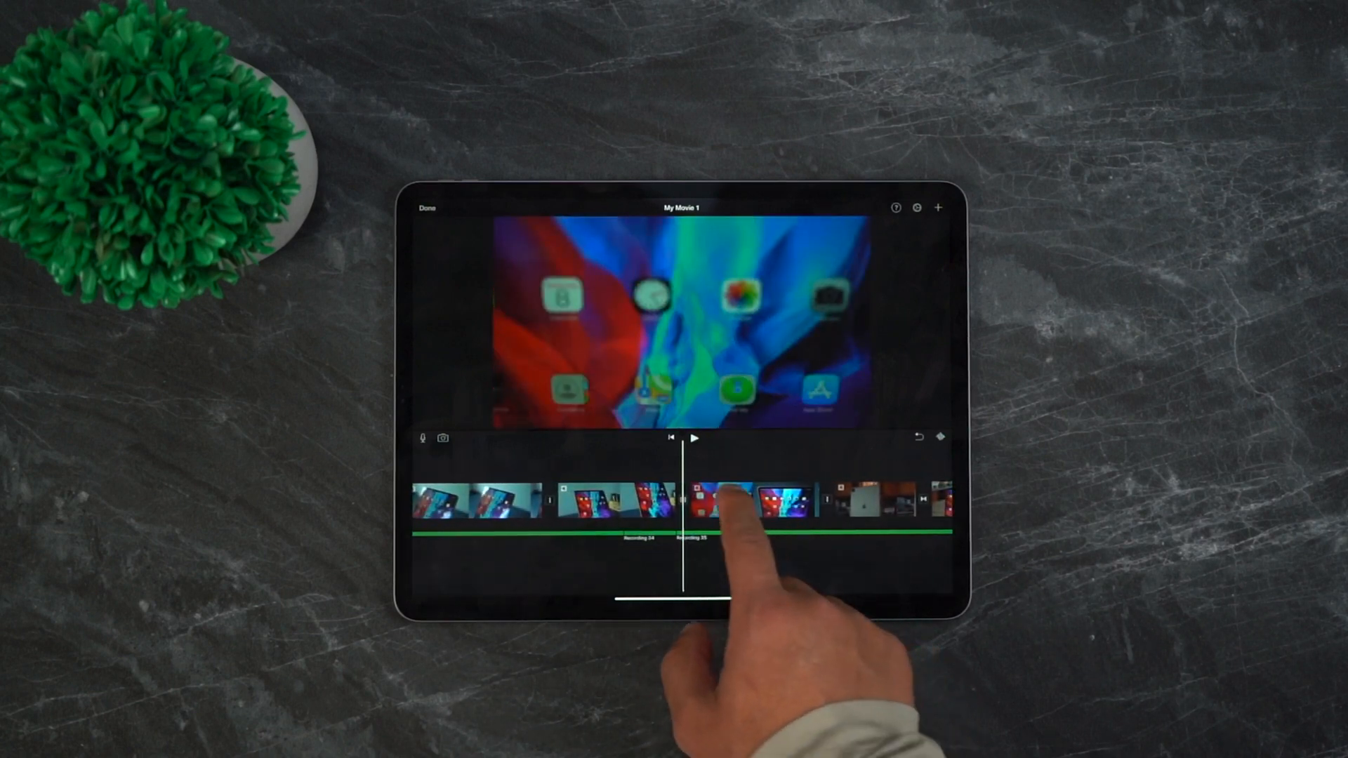
{"action": "left_click", "coordinate": [693, 438]}
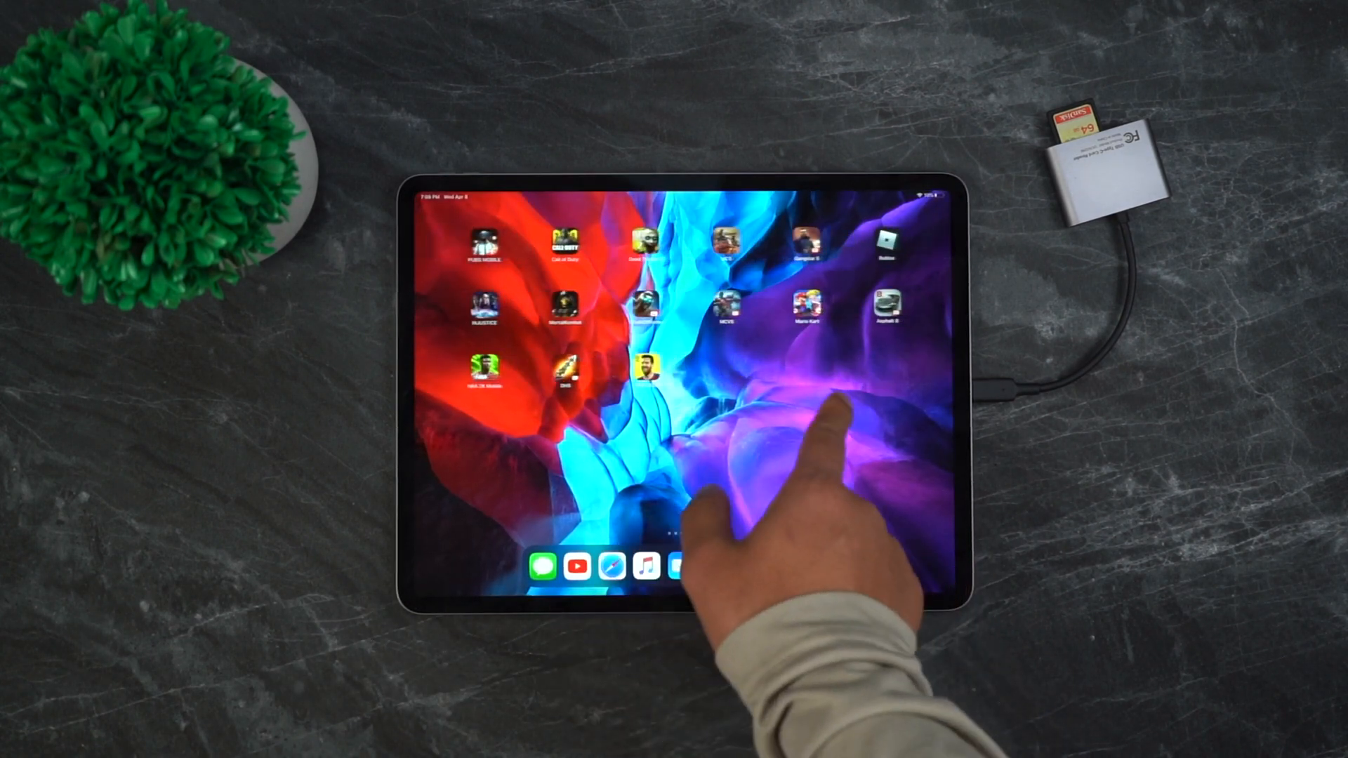
Step: Save the "iPad Pro 2020" kitchen image from PicsArt to Photos
{"action": "scroll", "scroll_direction": "left", "scroll_amount": 3}
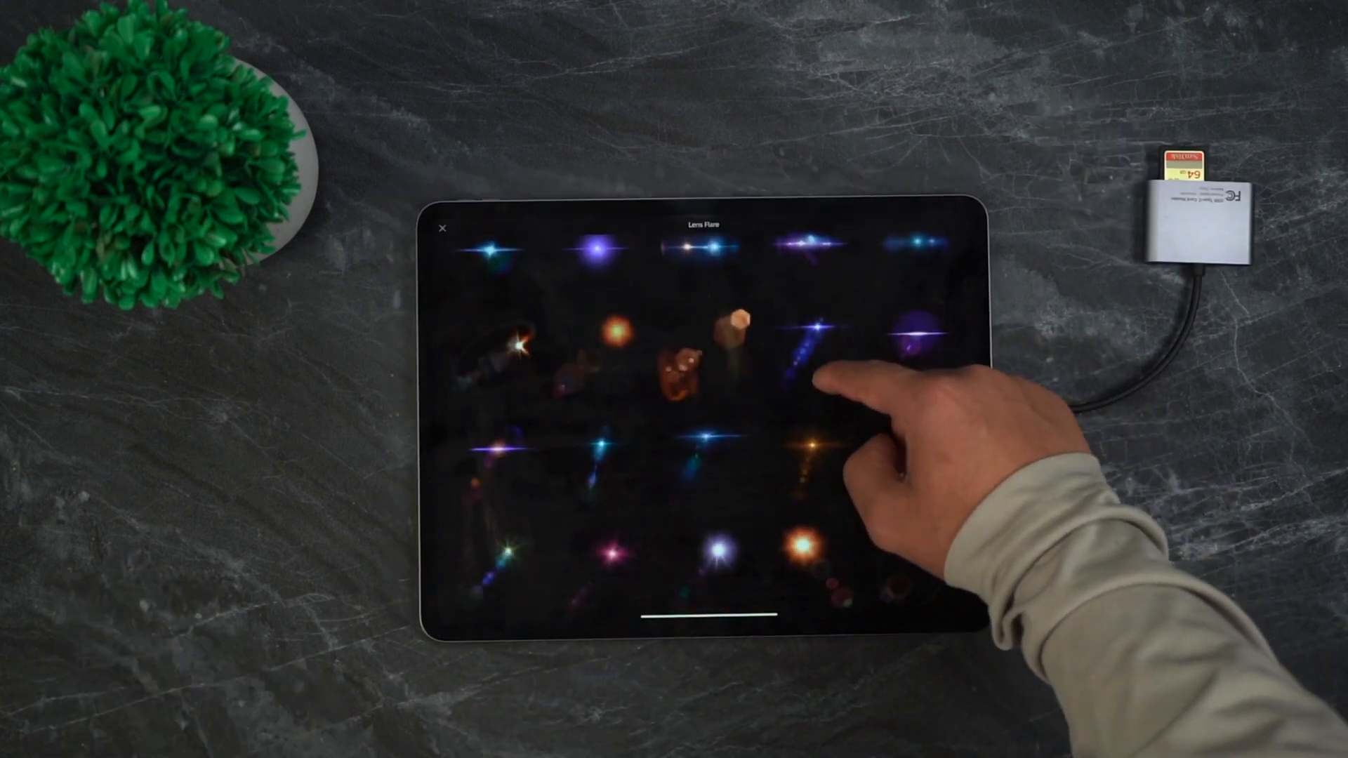
{"action": "scroll", "scroll_direction": "down", "scroll_amount": 3}
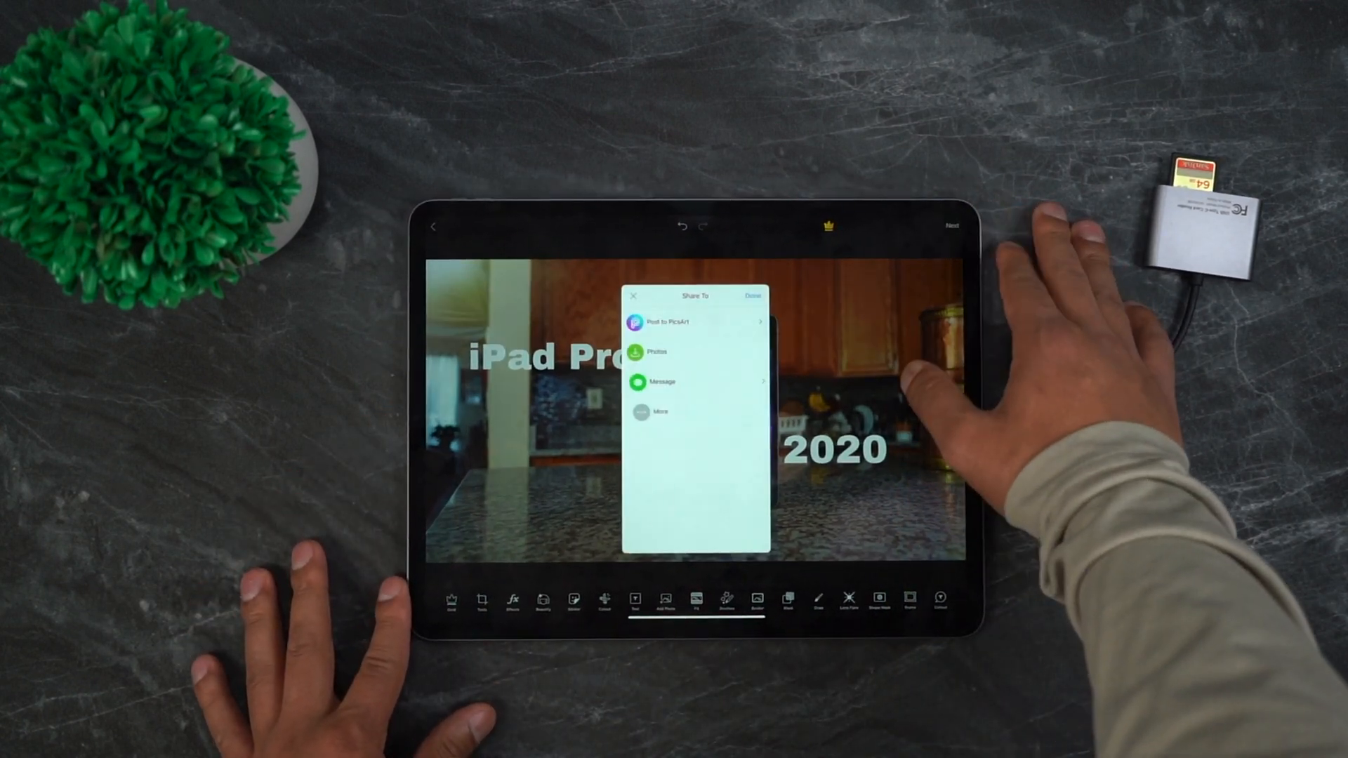
{"action": "left_click", "coordinate": [652, 352]}
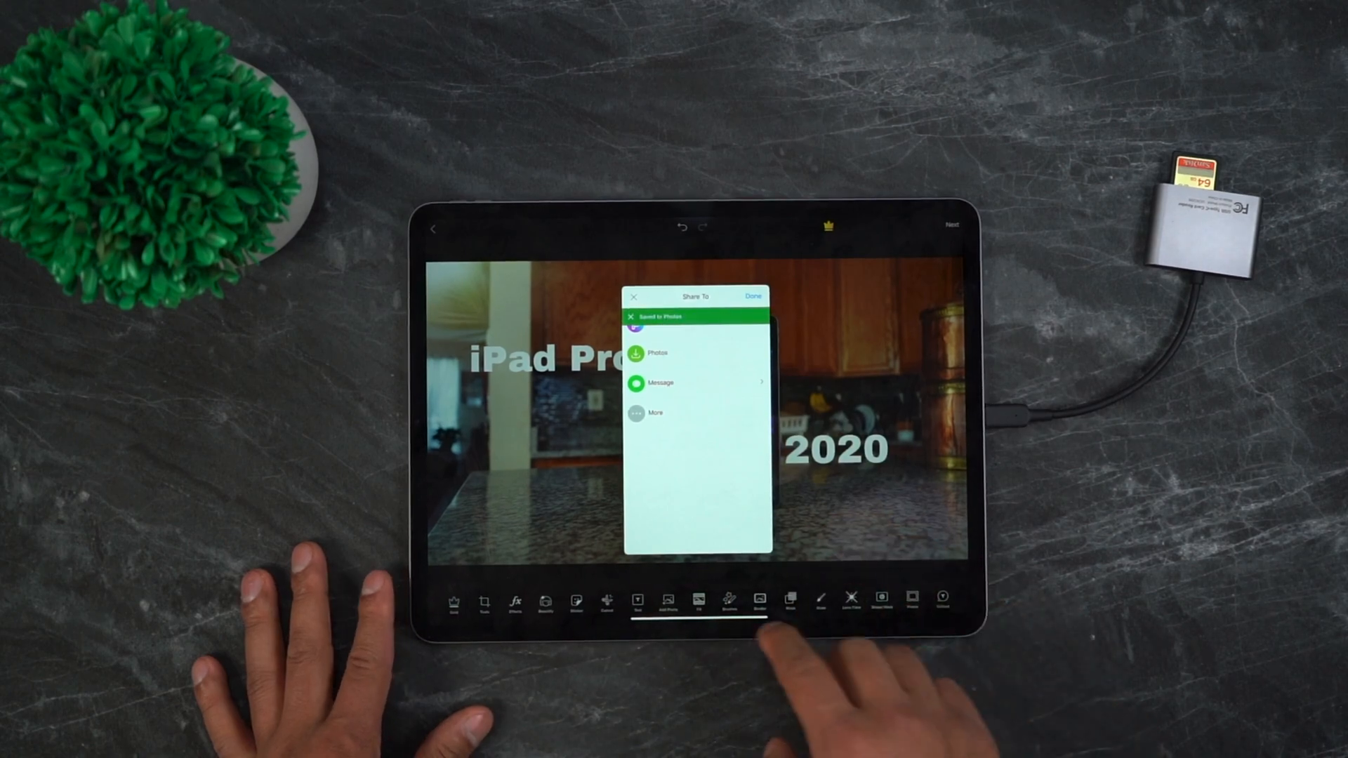